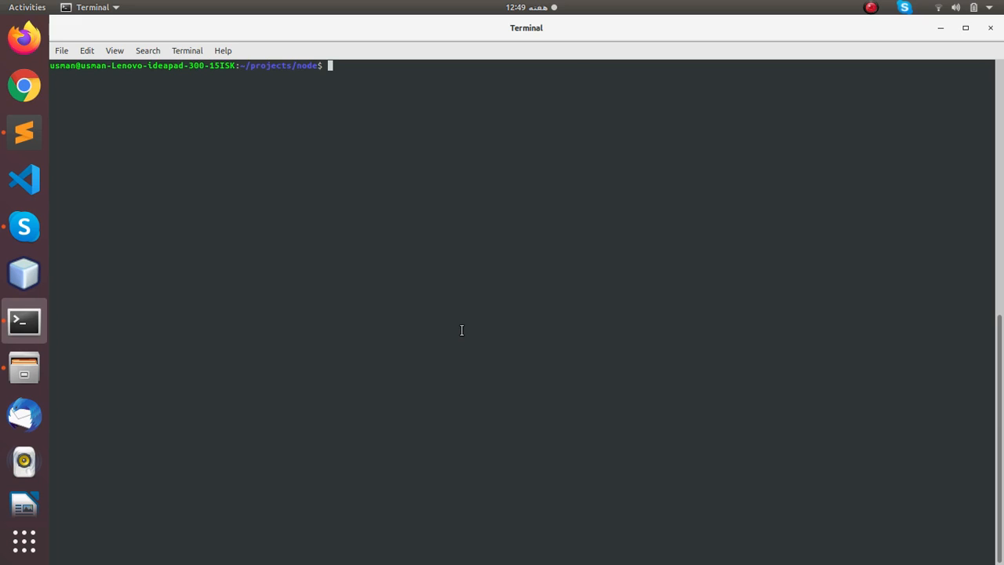
Create an httpserver folder with mkdir and change into it
text(mkdir)
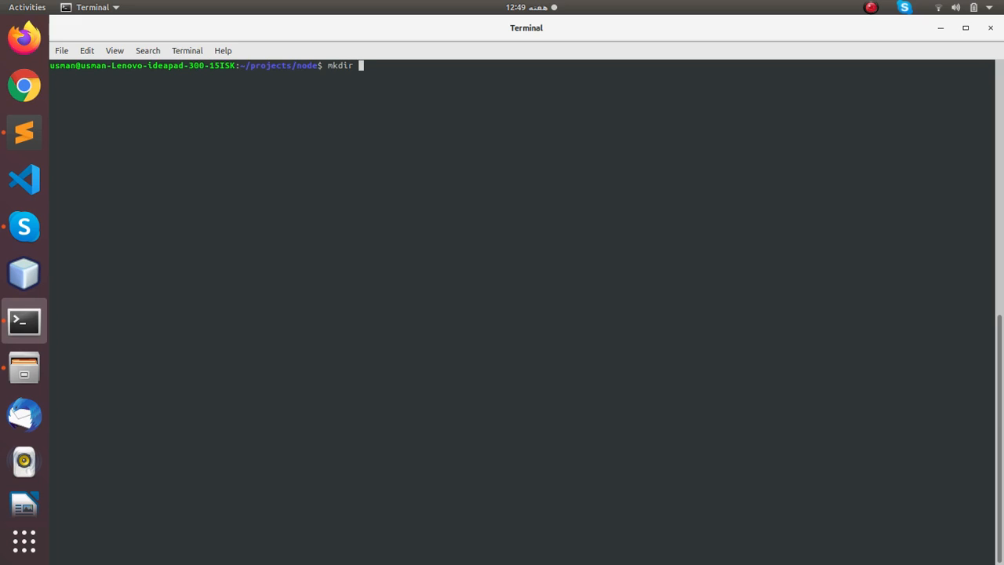
text(htt)
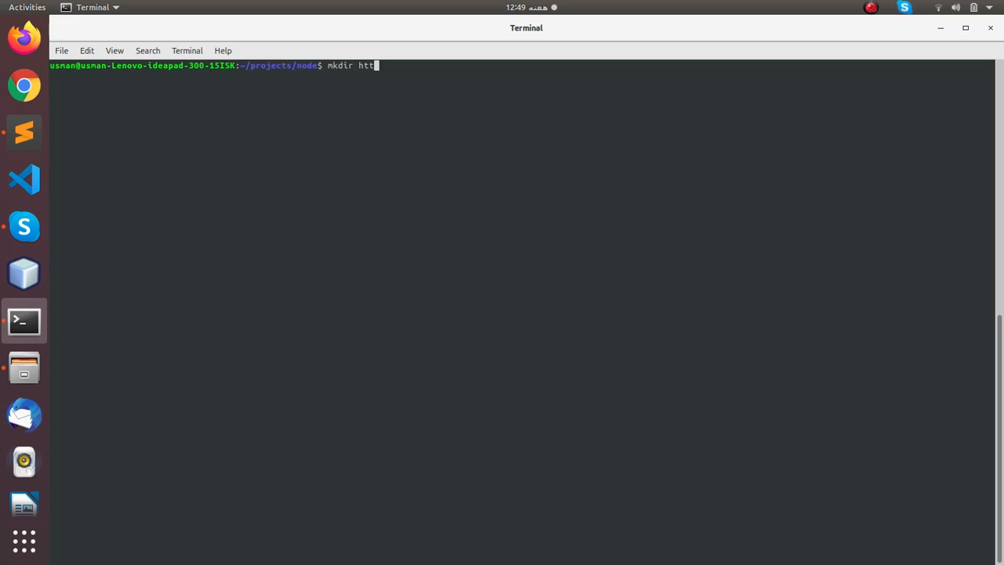
text(pserv)
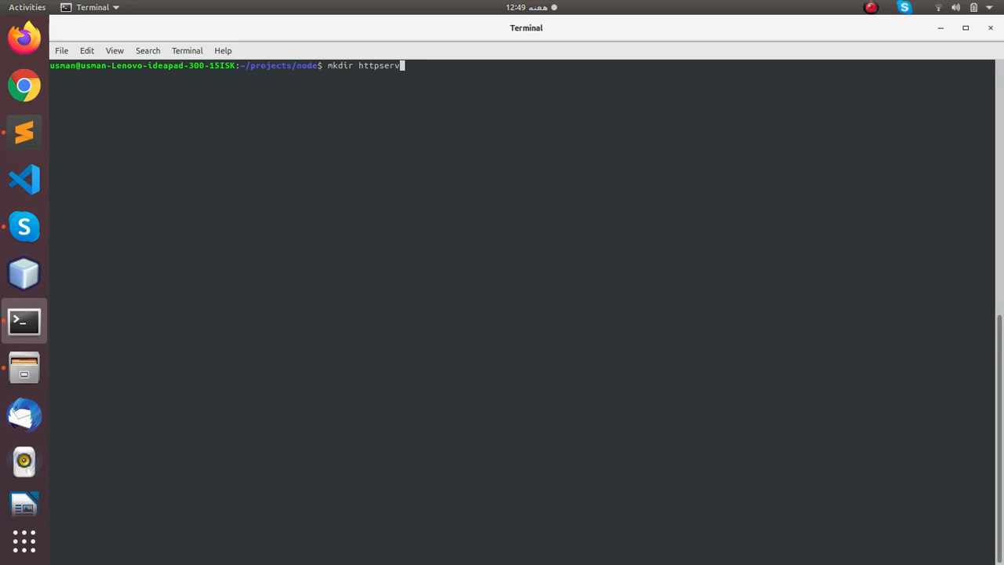
text(er)
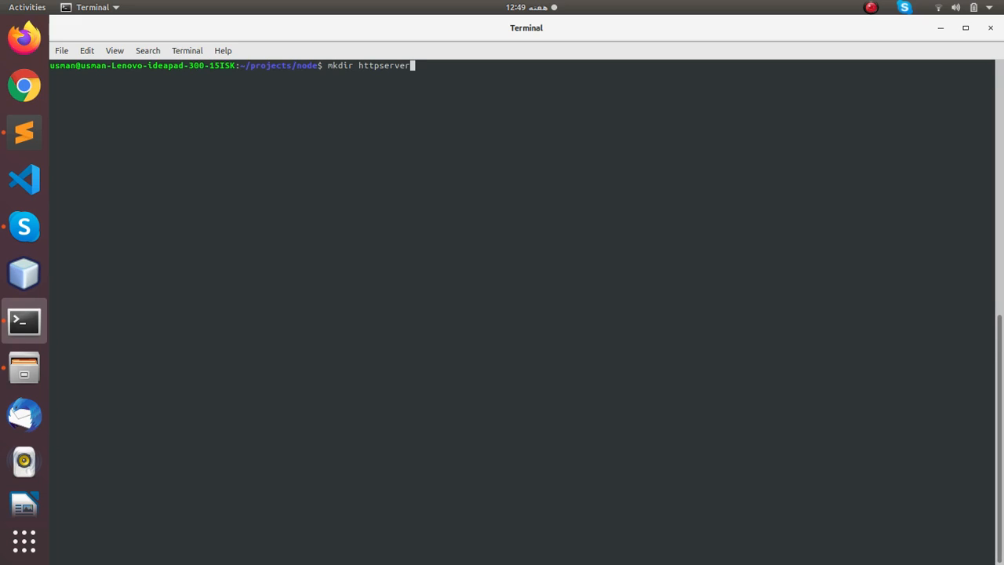
text(cd ht)
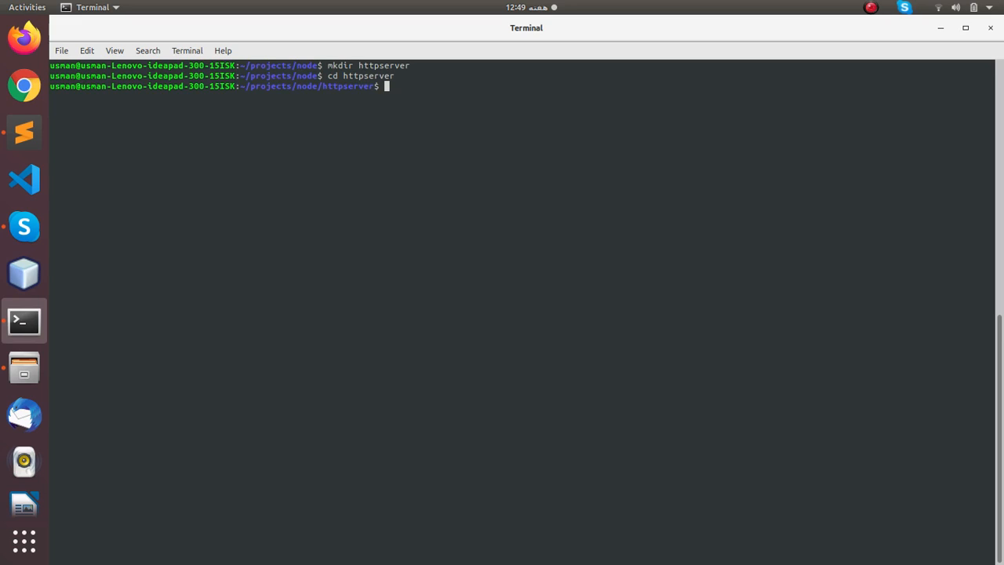
Open a new index.js in Sublime Text with subl index.js
text(subl)
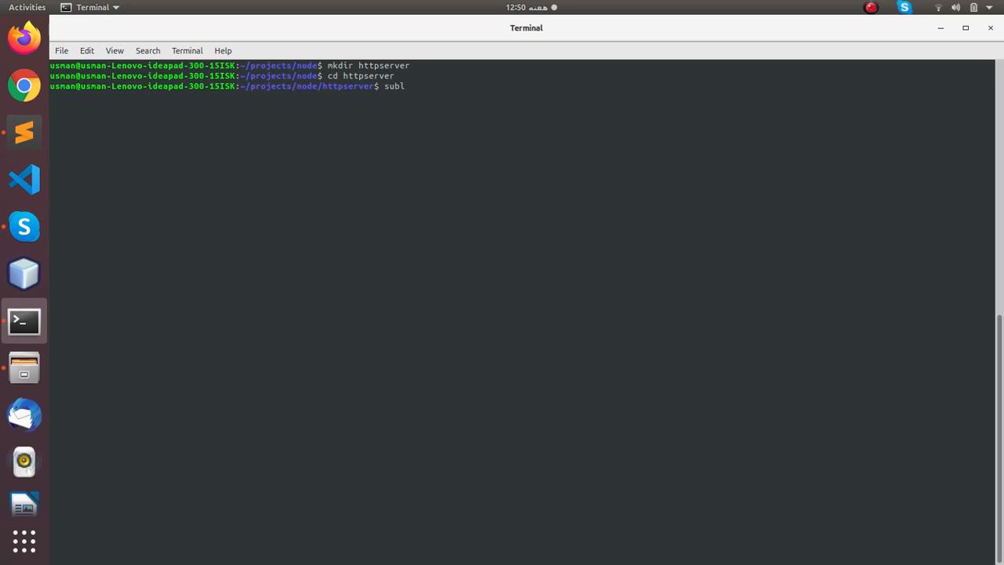
text(index.)
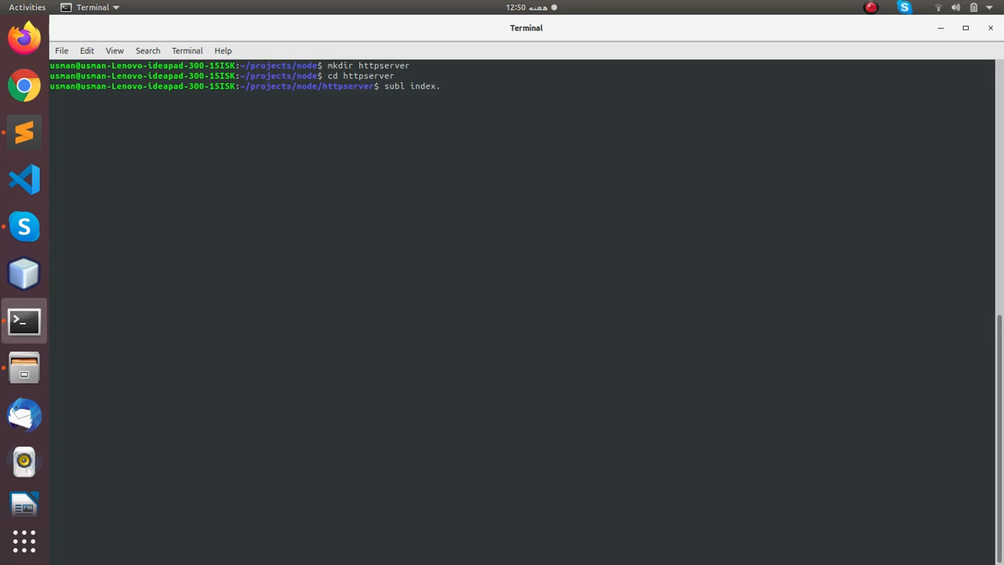
text(js)
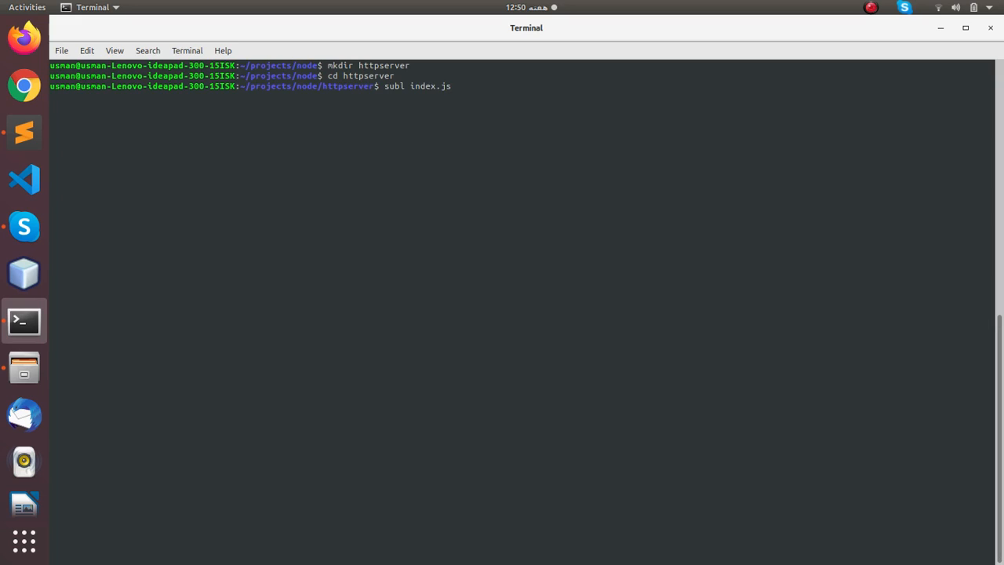
key(Return)
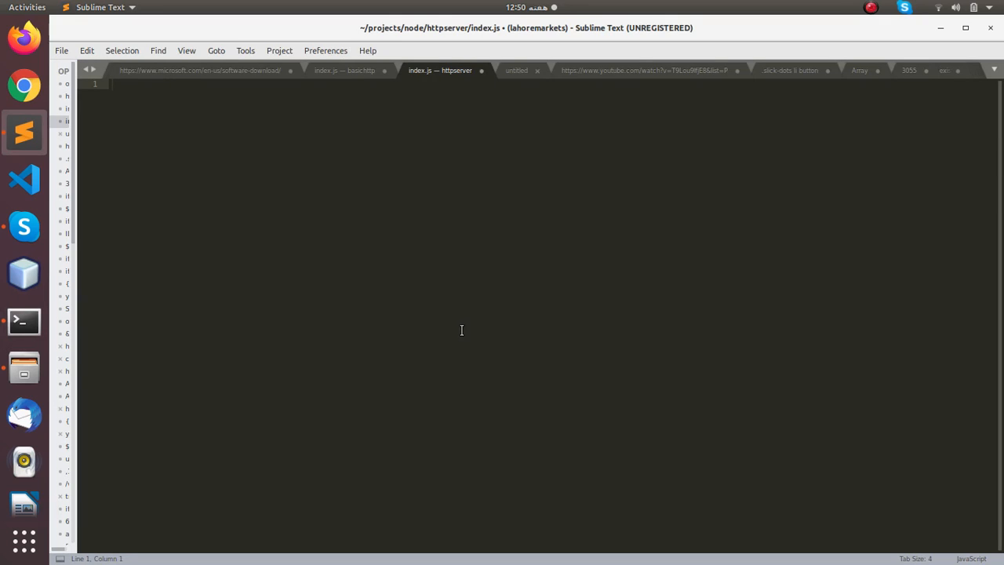
Declare var http = require('http') and var port = 3000
text(var http = require('http');)
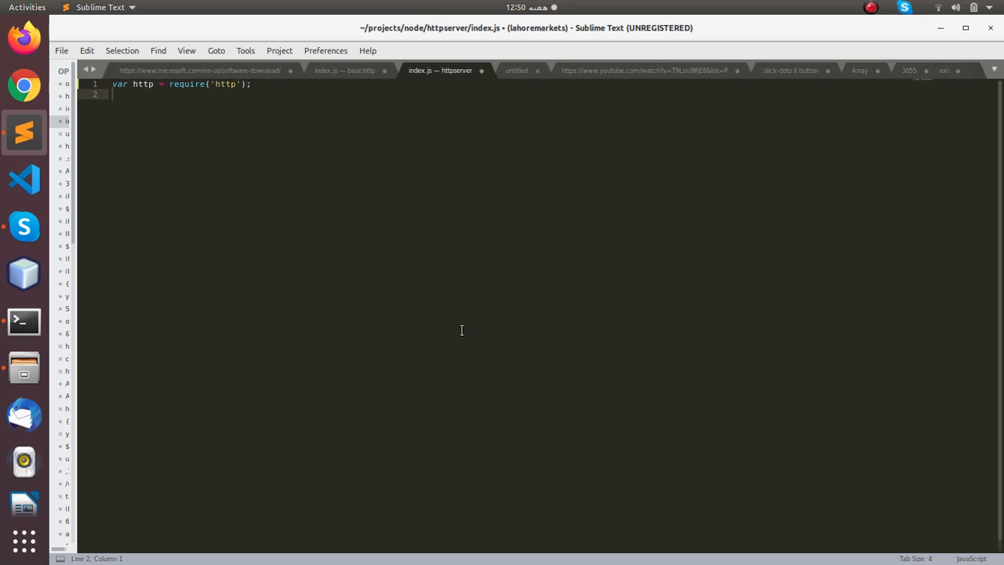
text(v)
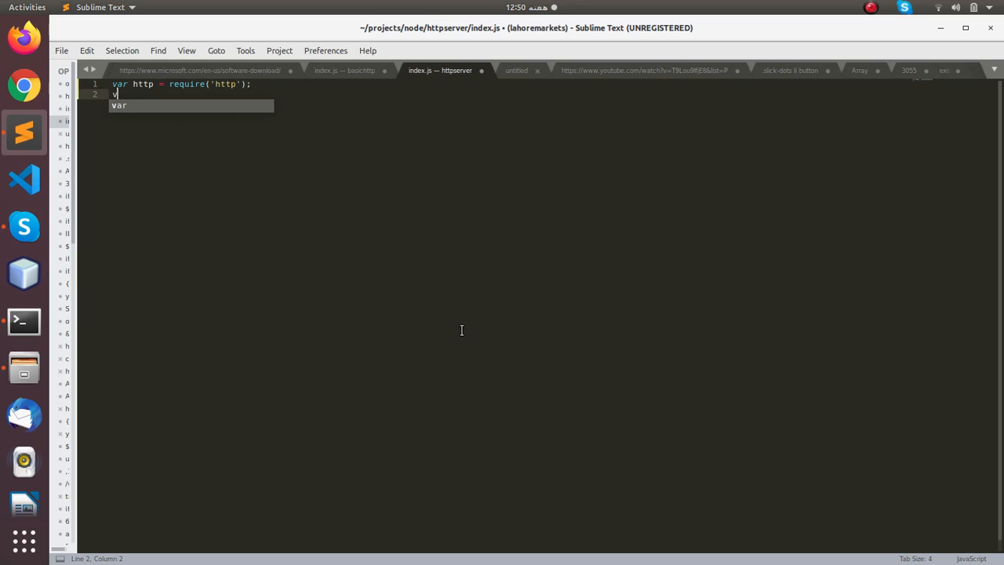
text(ar port =)
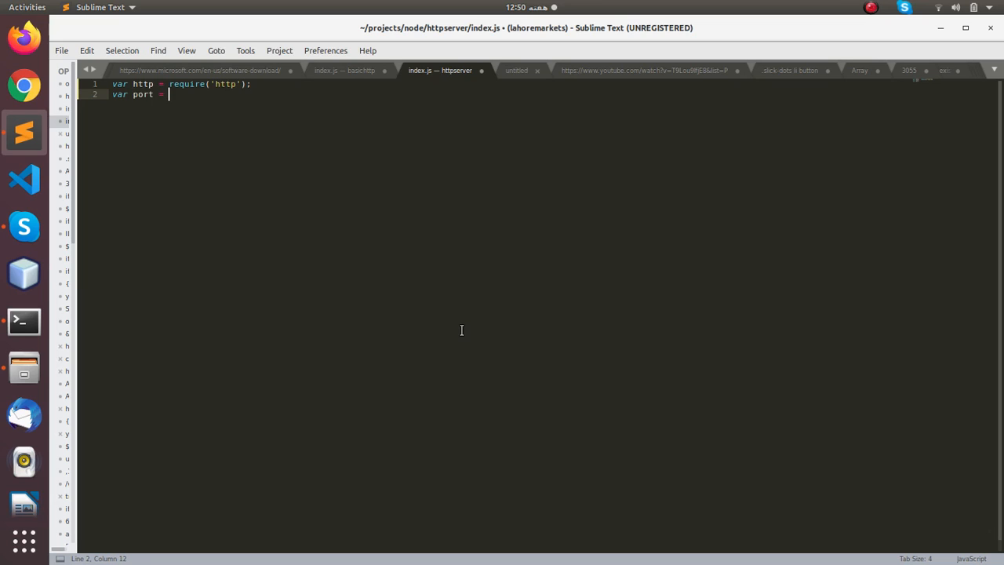
text(3000)
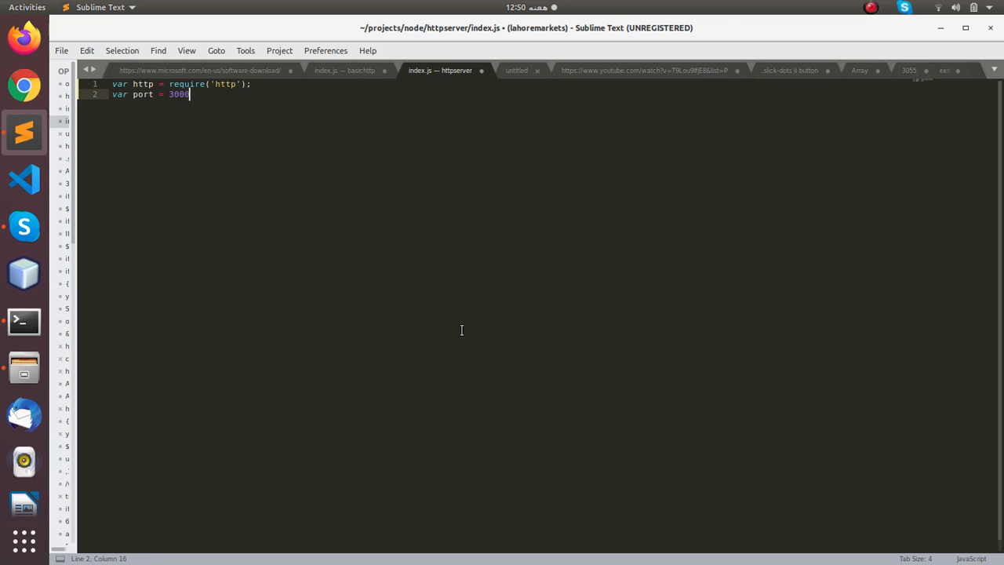
text(;)
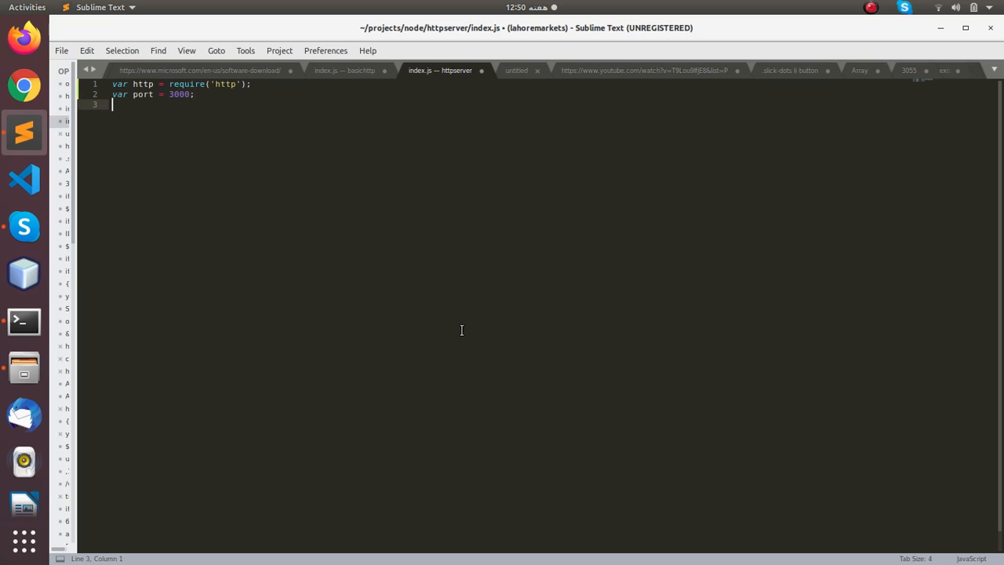
Declare var msg = 'Hello and Welcome to Node JS'
text(var)
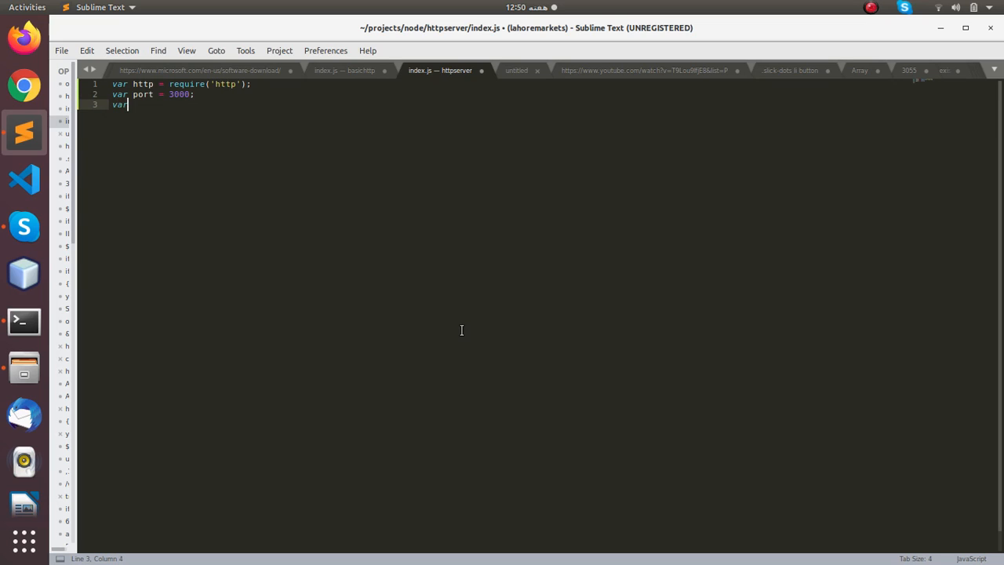
text(msg =)
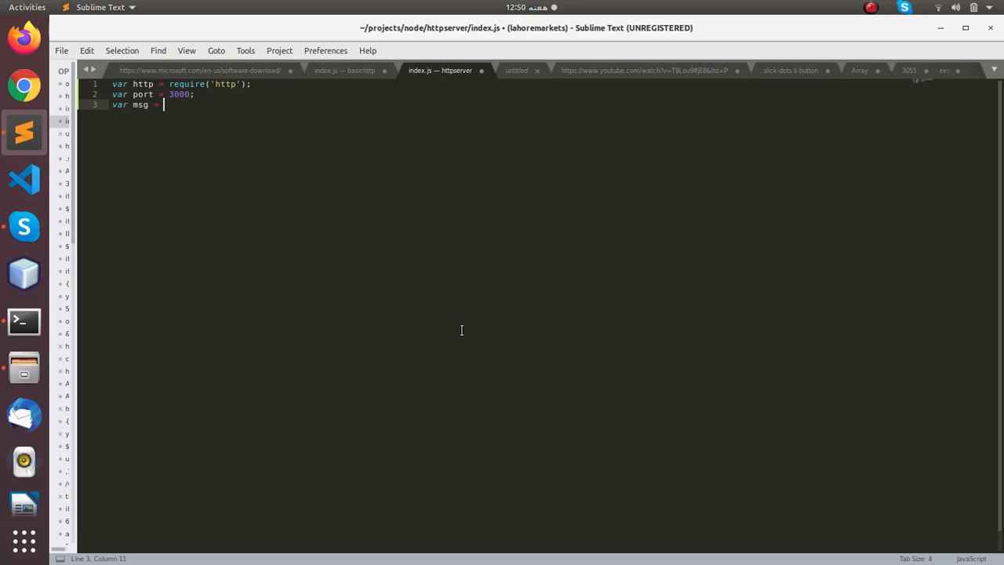
text('Hello)
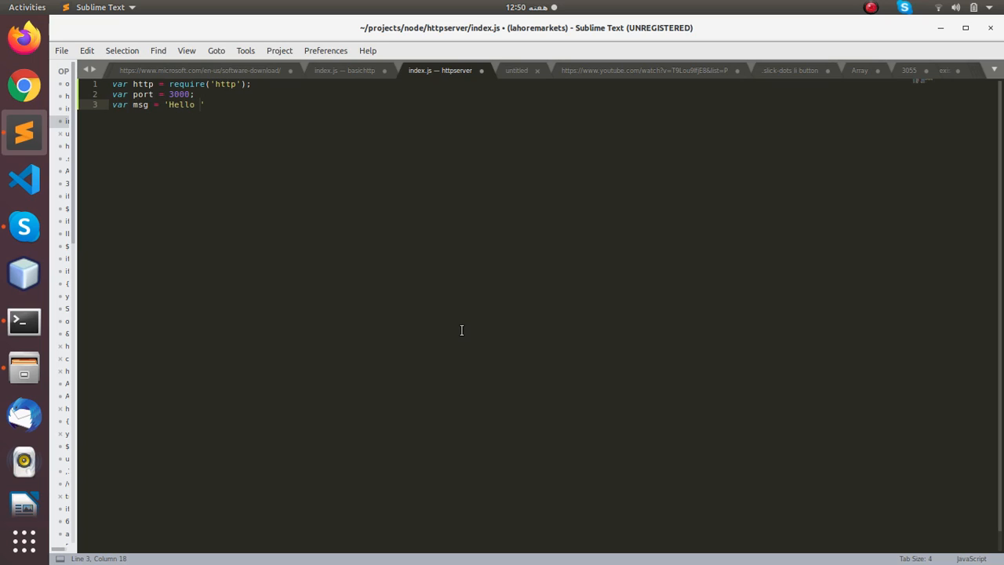
text(and Wlec)
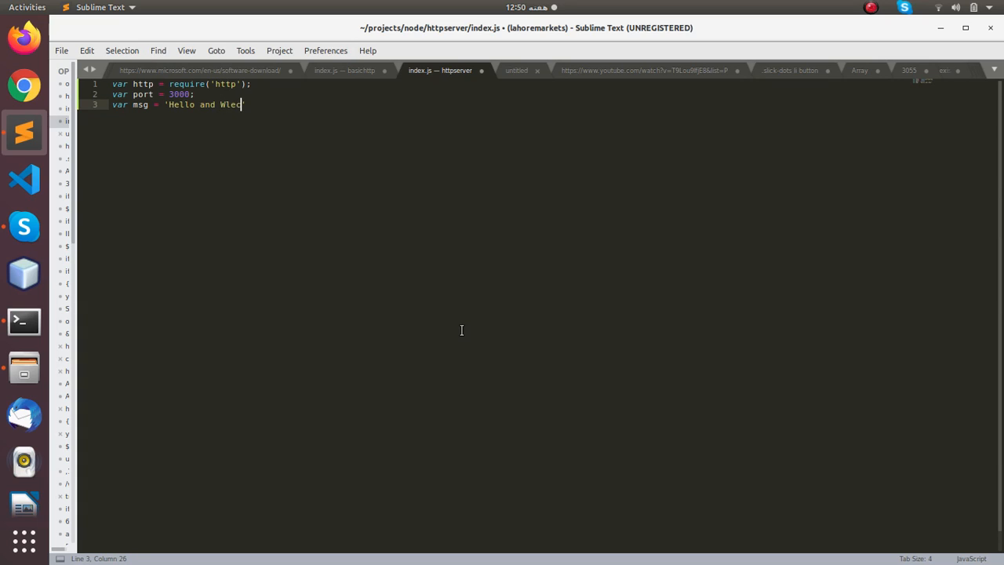
text(ome)
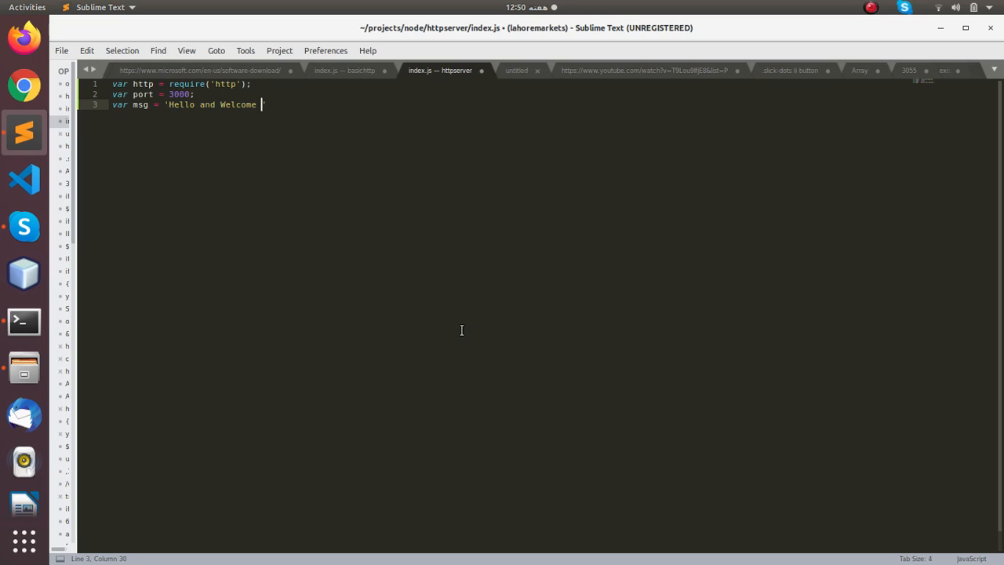
text(t)
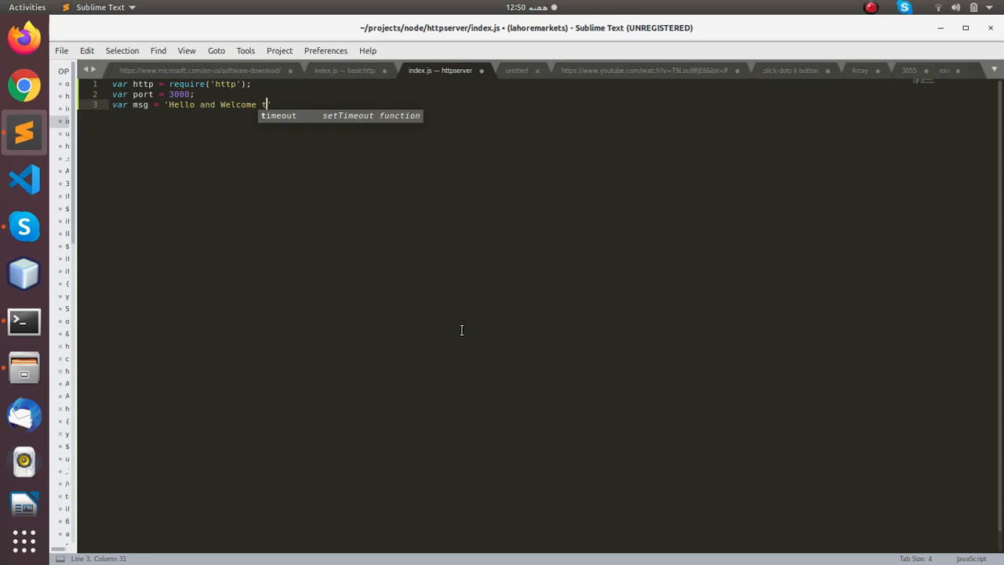
text(o Node JS)
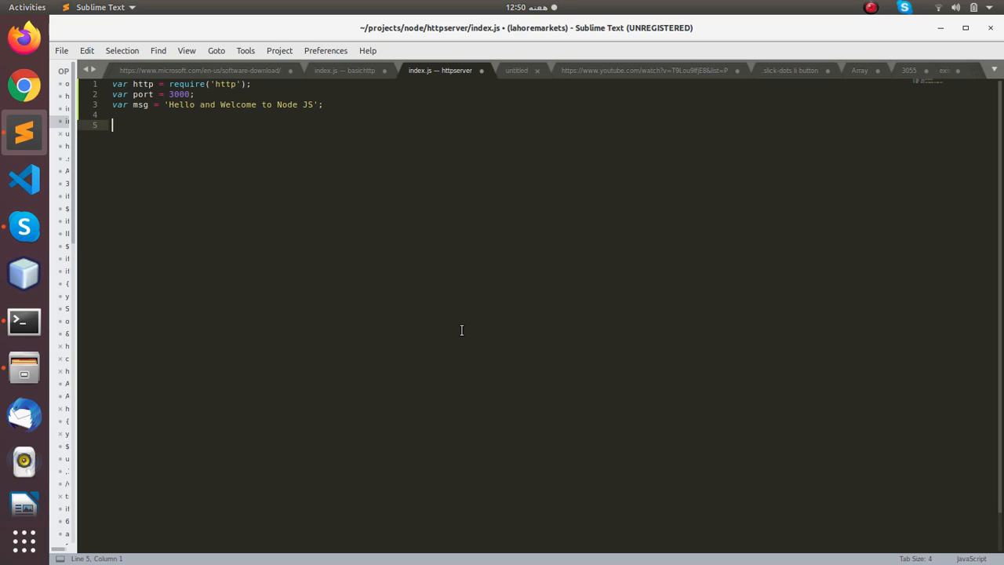
Start http.createServer(function(req, res) { with its callback
text(http.c)
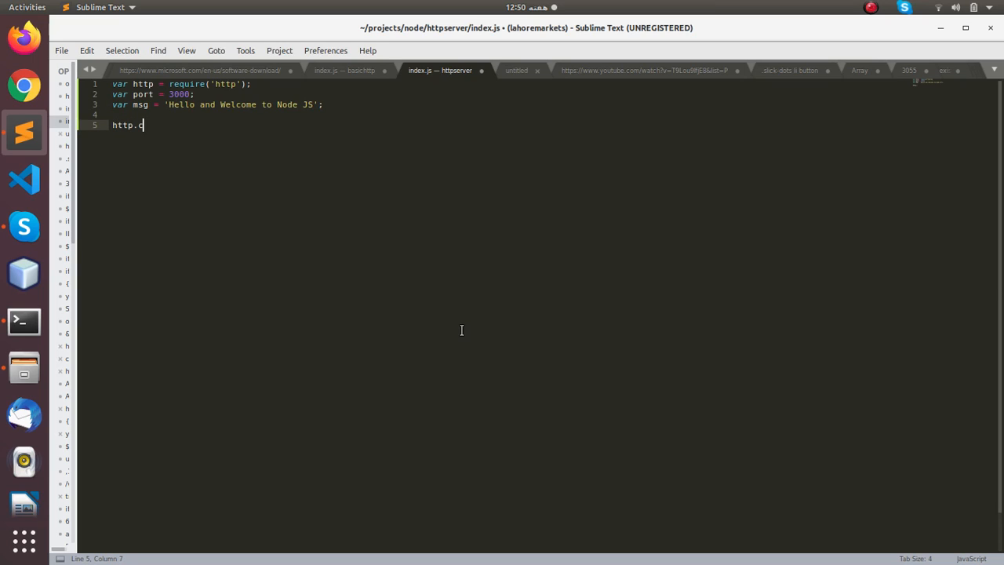
text(reate)
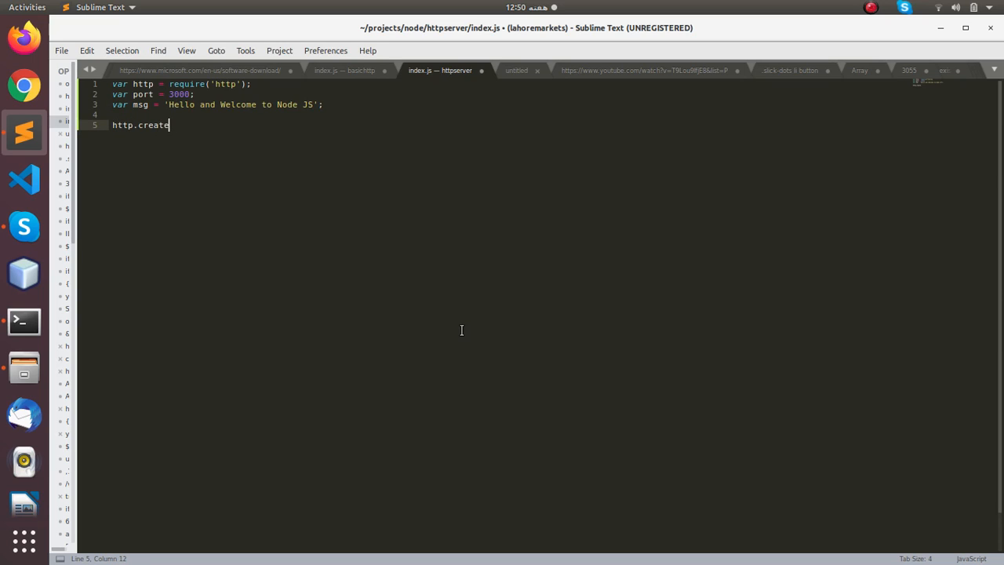
text(Server)
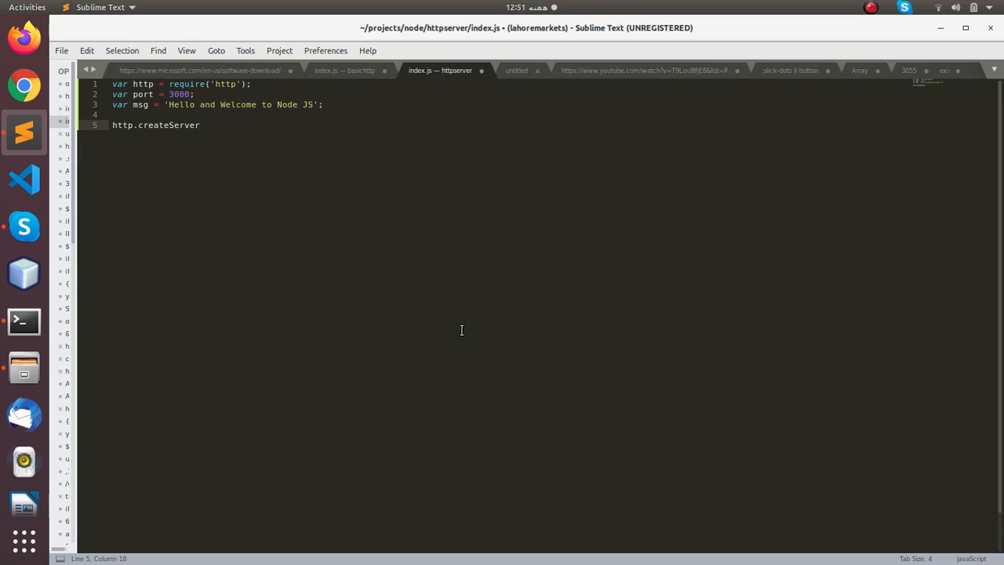
text(( function)
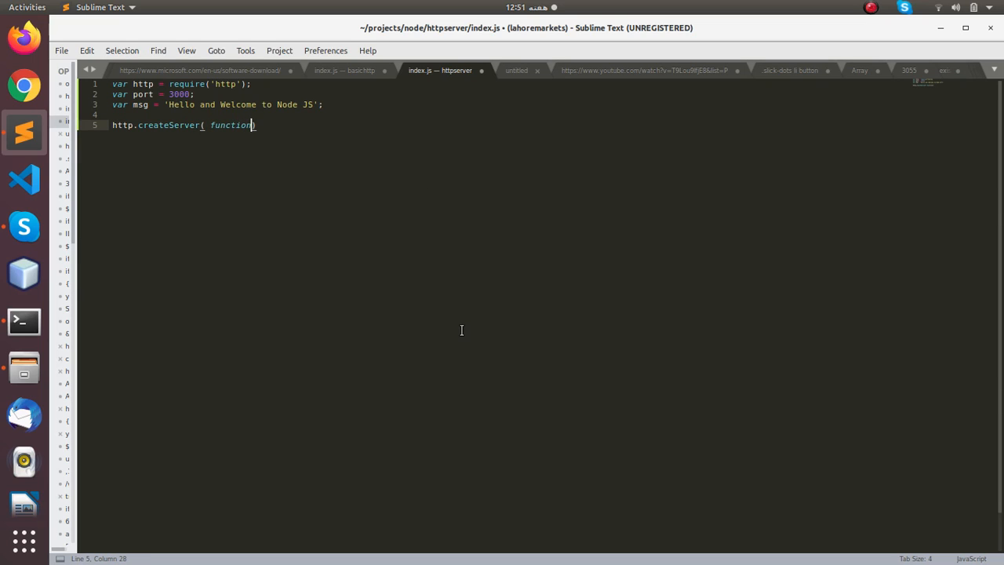
text(req,res)
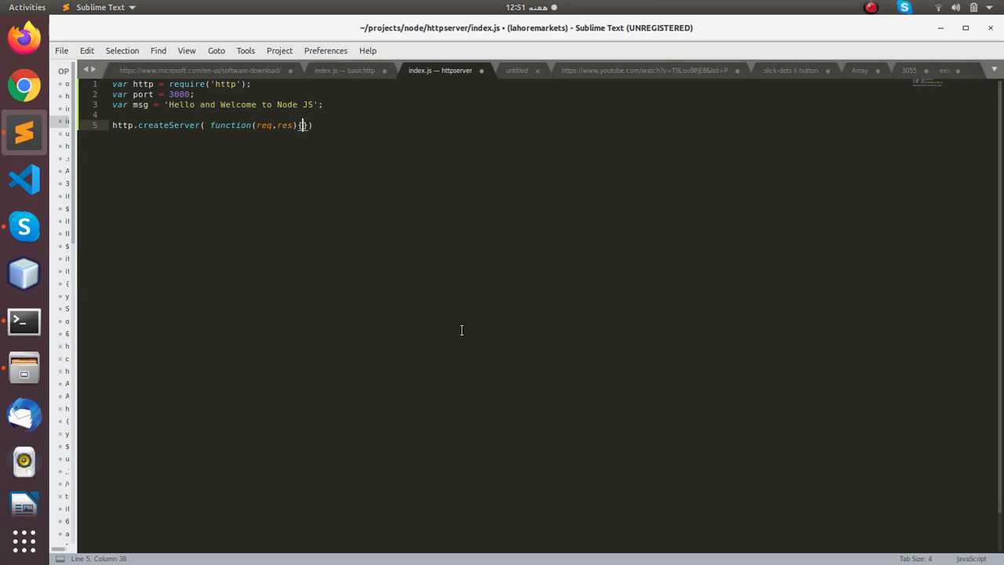
text({)
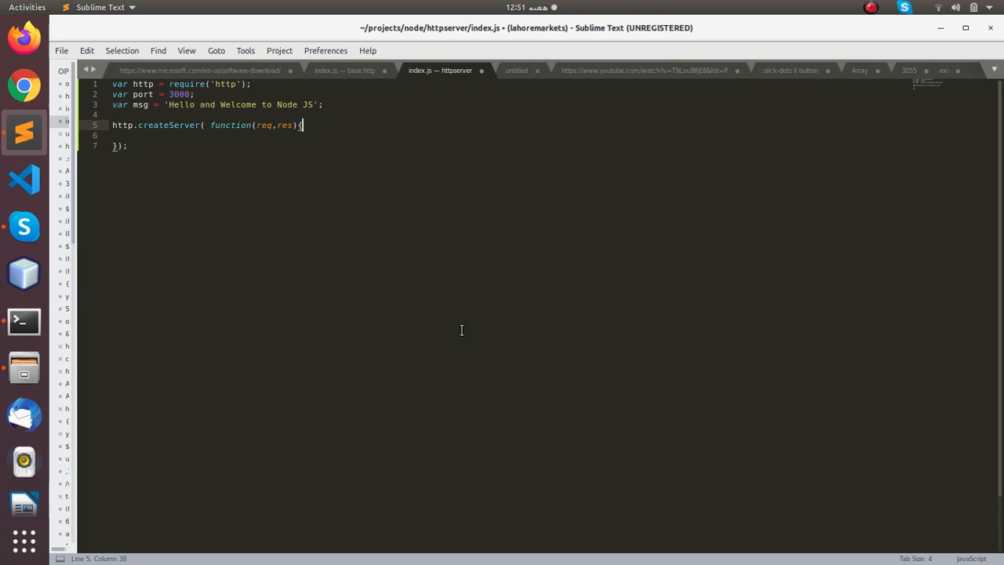
Write msg to the response, end it, and listen on port; save the file
text(res.write)
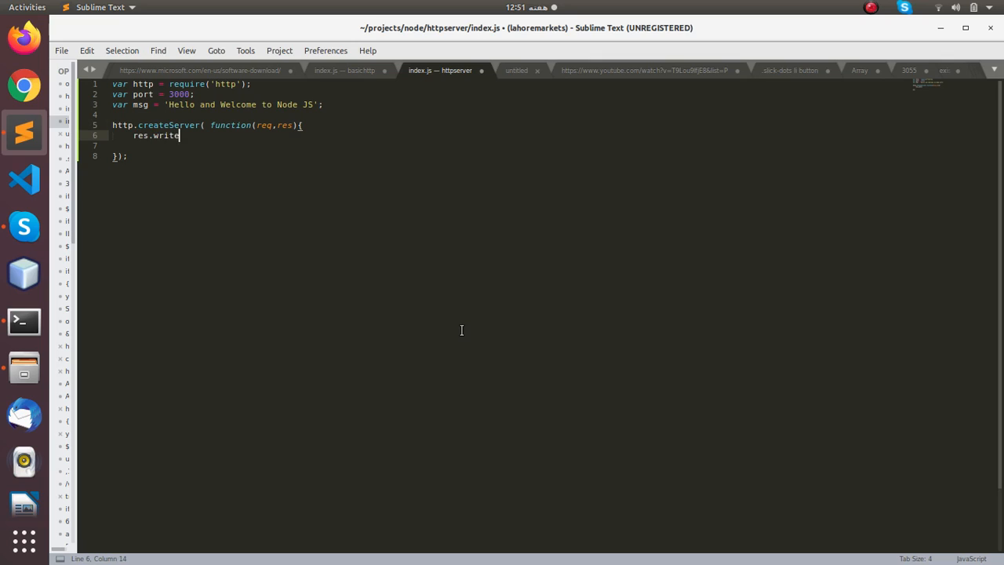
text((msg);)
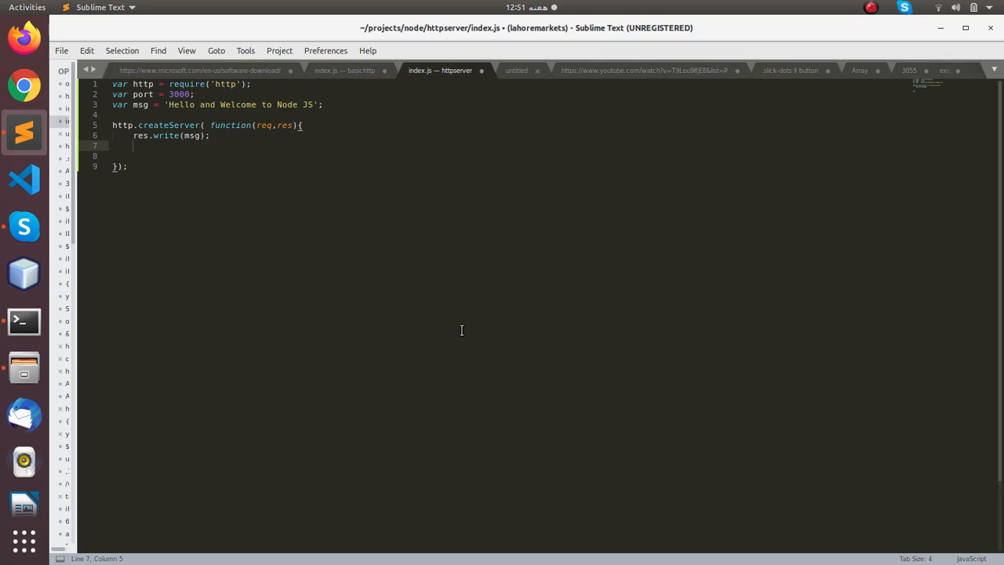
text(res.e)
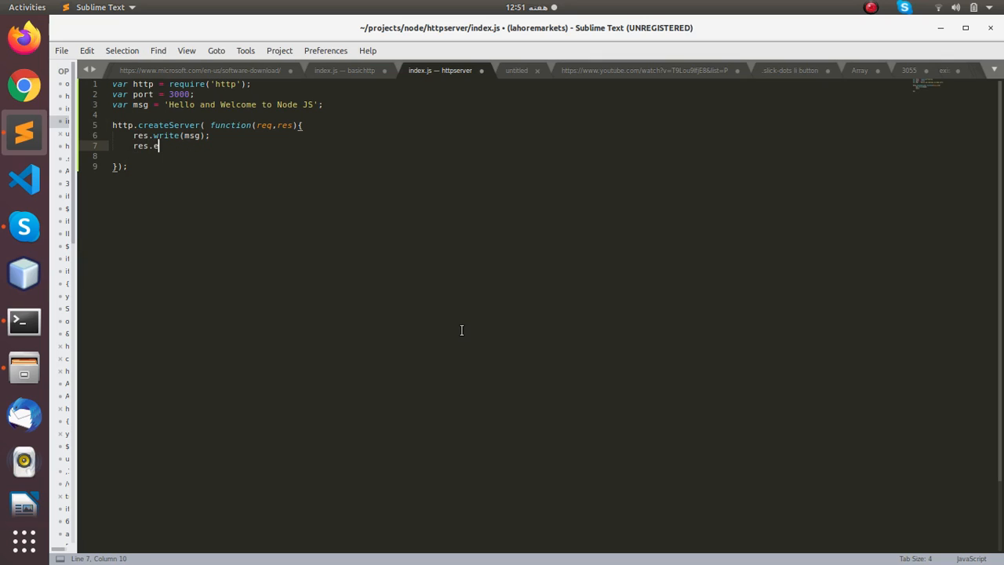
text(nd();)
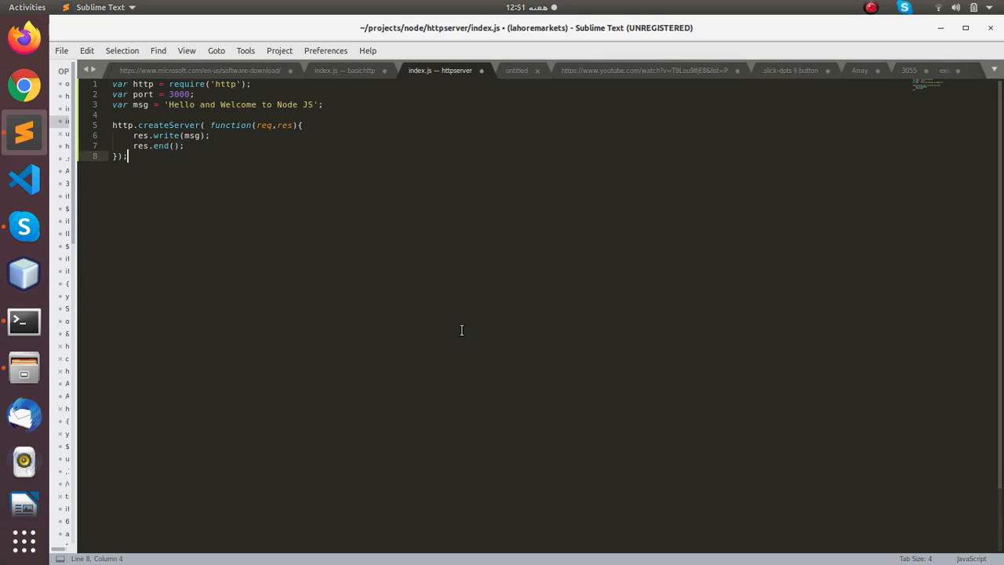
text(.lis)
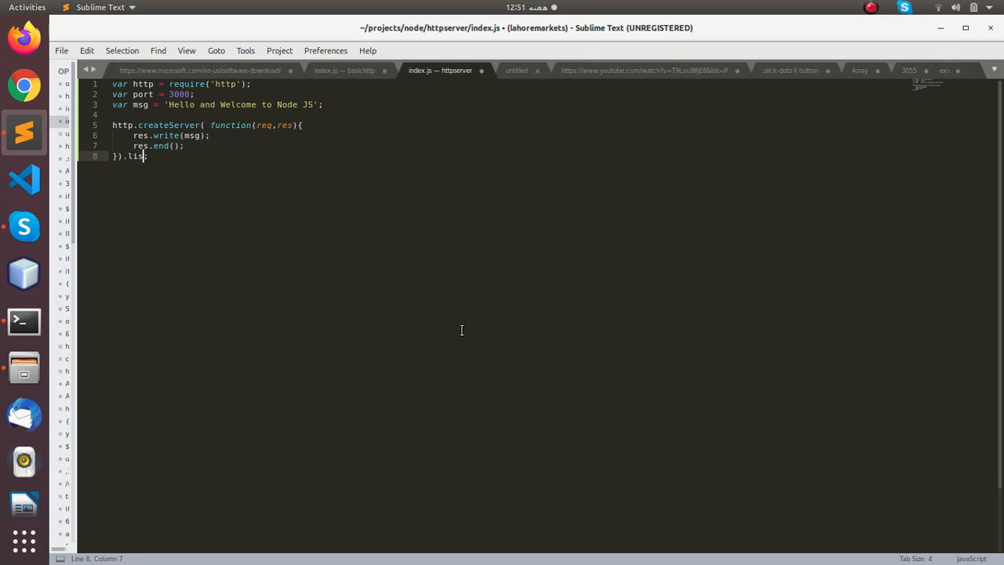
text(ten();)
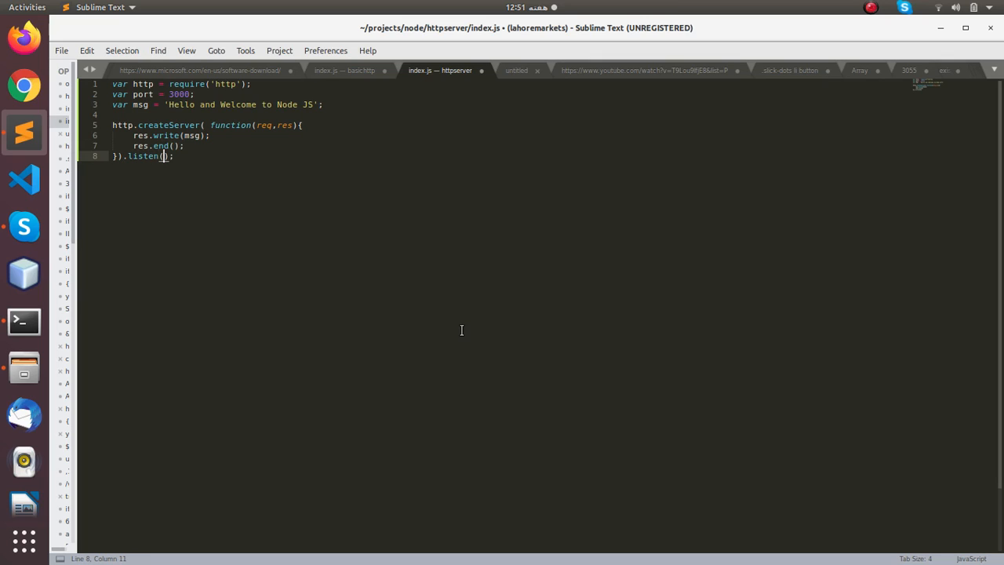
text(port)
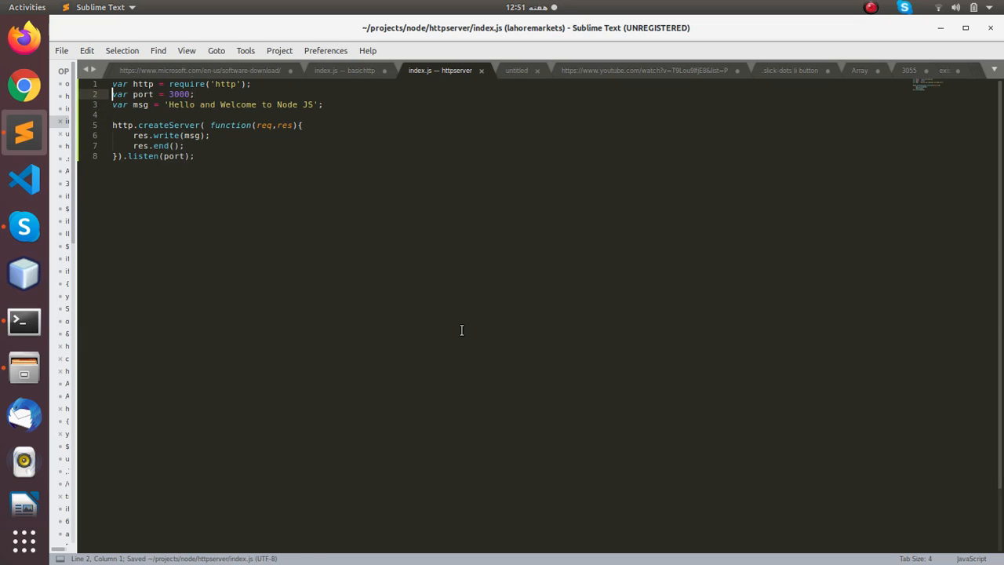
Add console.log('Server is listening on port: ' + port) in the handler, fix the typo, and save
text(co)
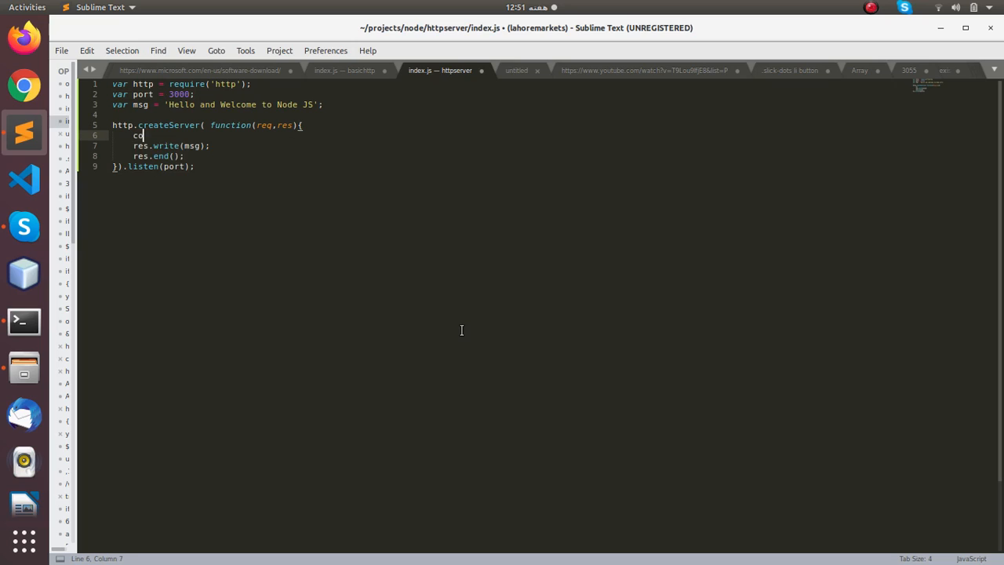
text(nsole.l)
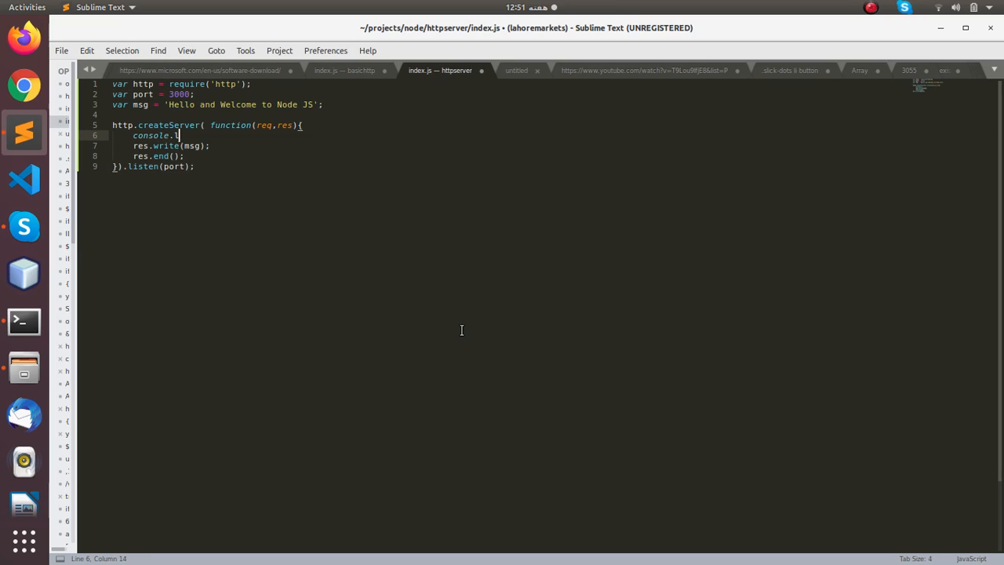
text(og('')
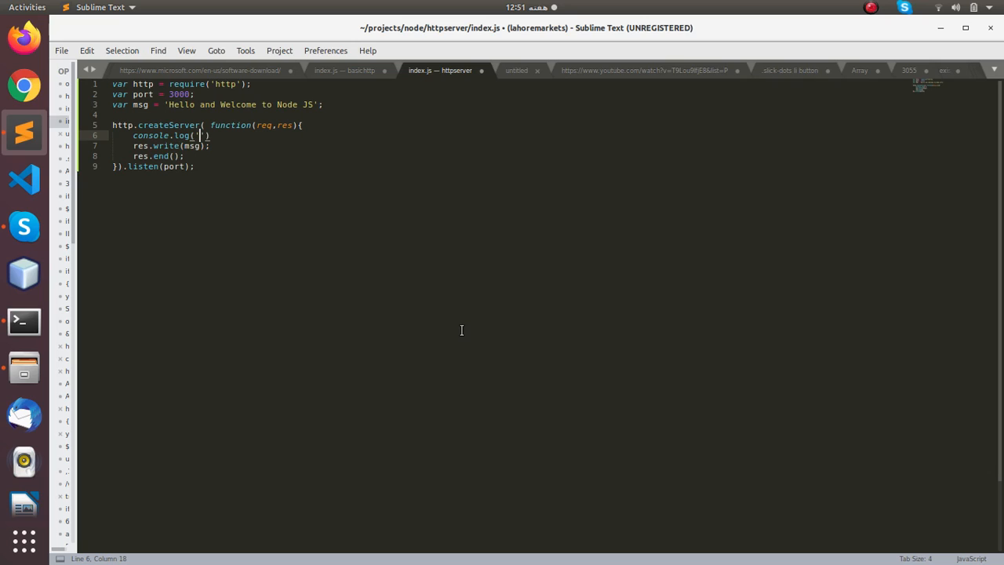
text(Server is listeing on)
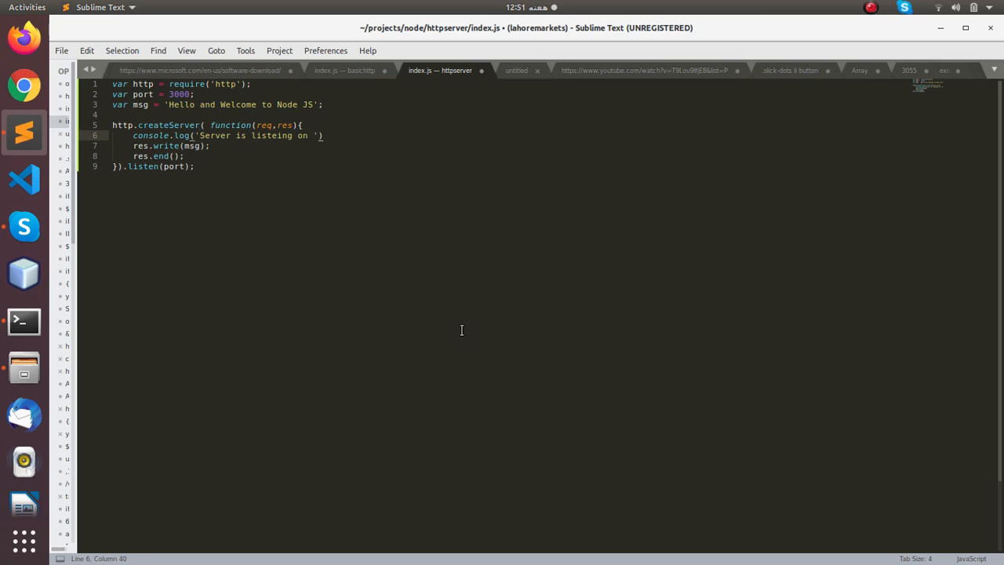
click(269, 135)
text(n)
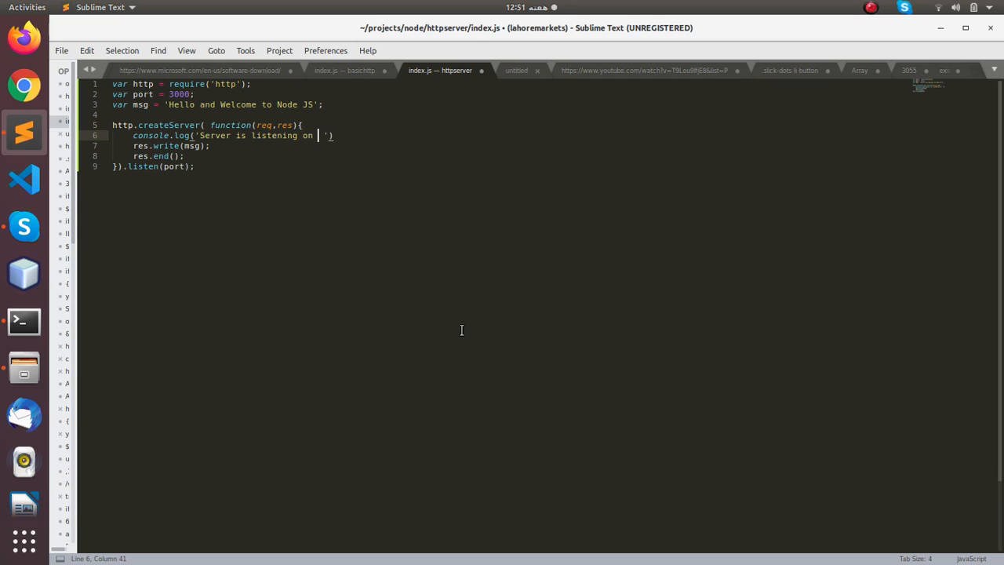
text(port:)
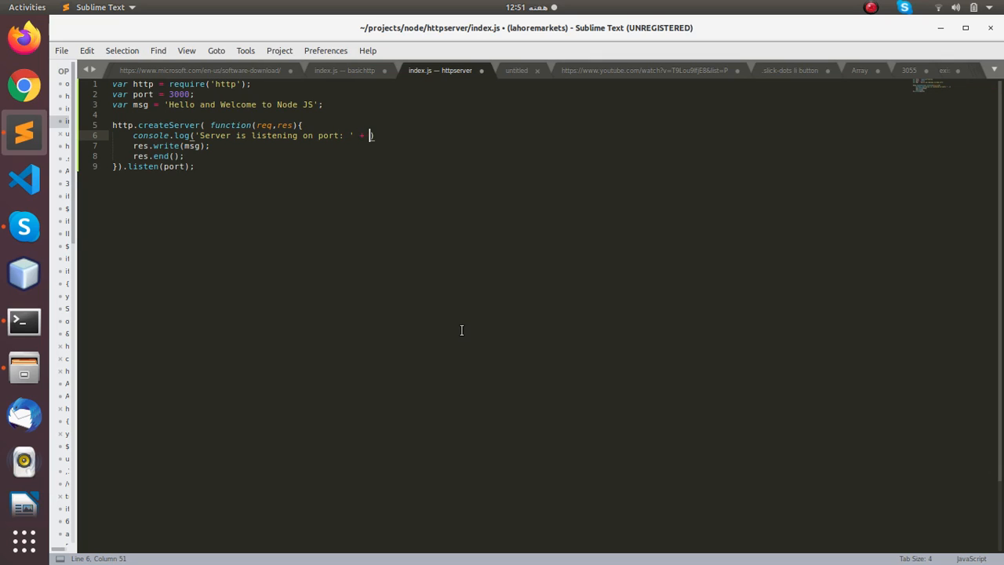
text(port)
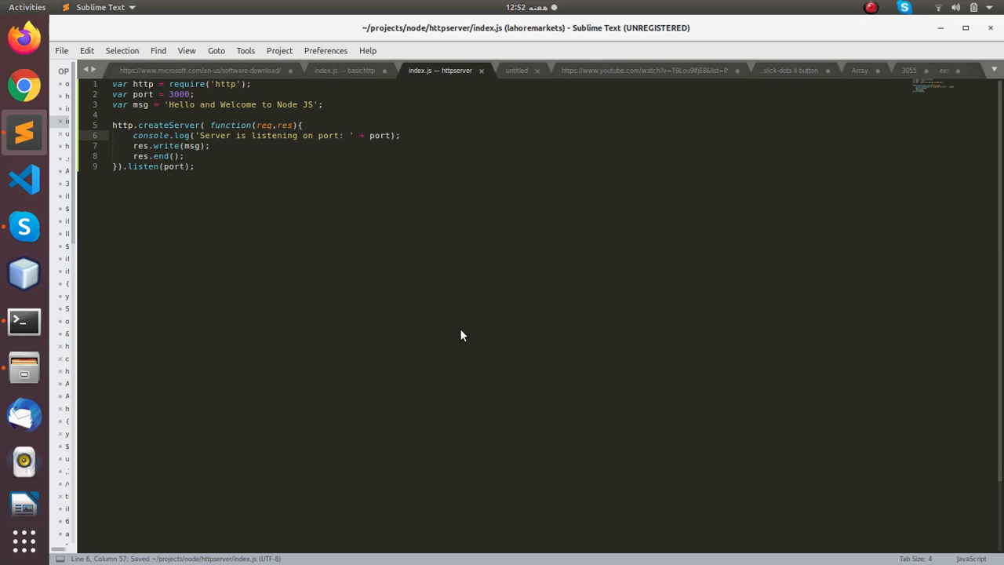
click(23, 320)
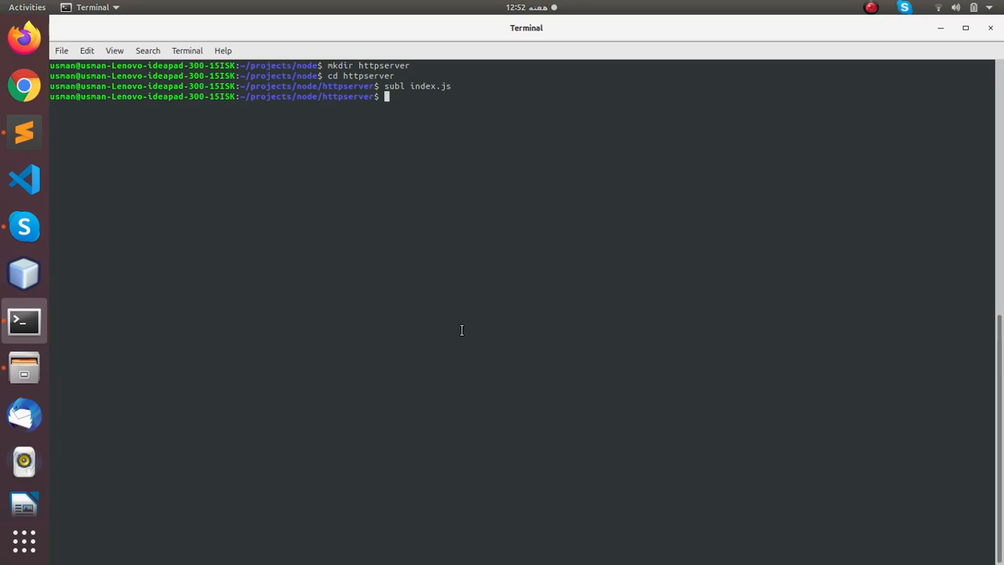
Run node index.js and load localhost:3000 in Chrome to see the welcome message
text(node index.js)
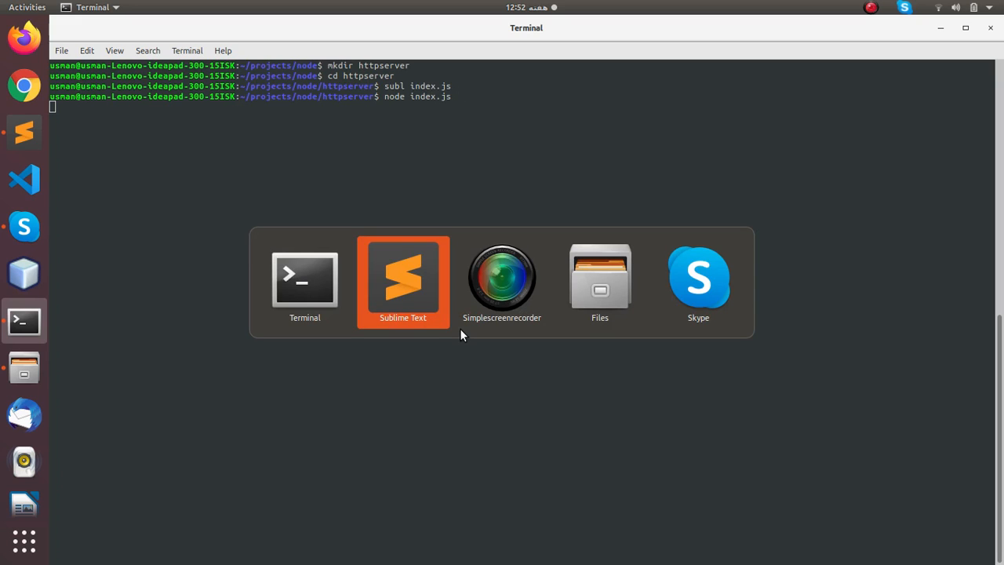
click(403, 279)
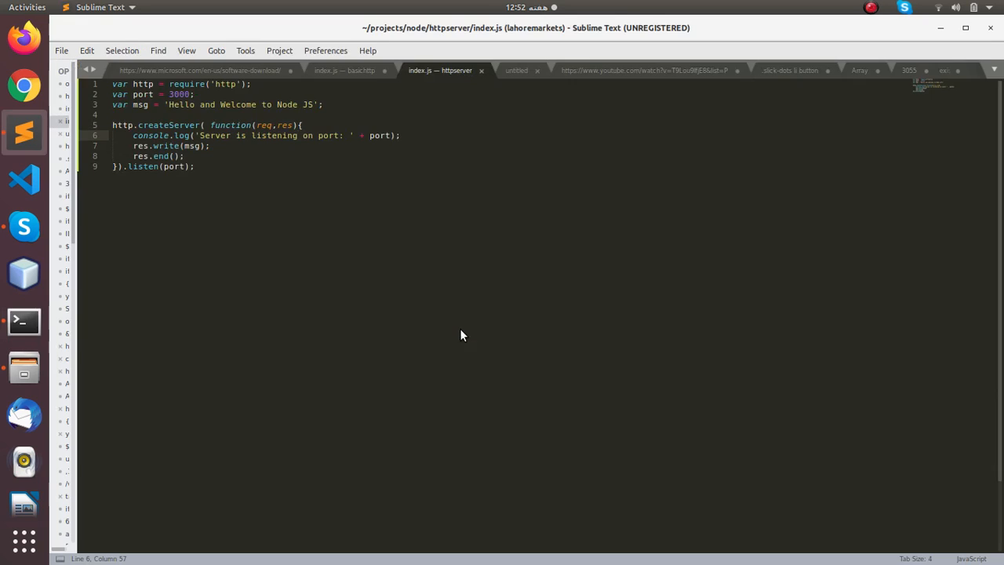
text(chro)
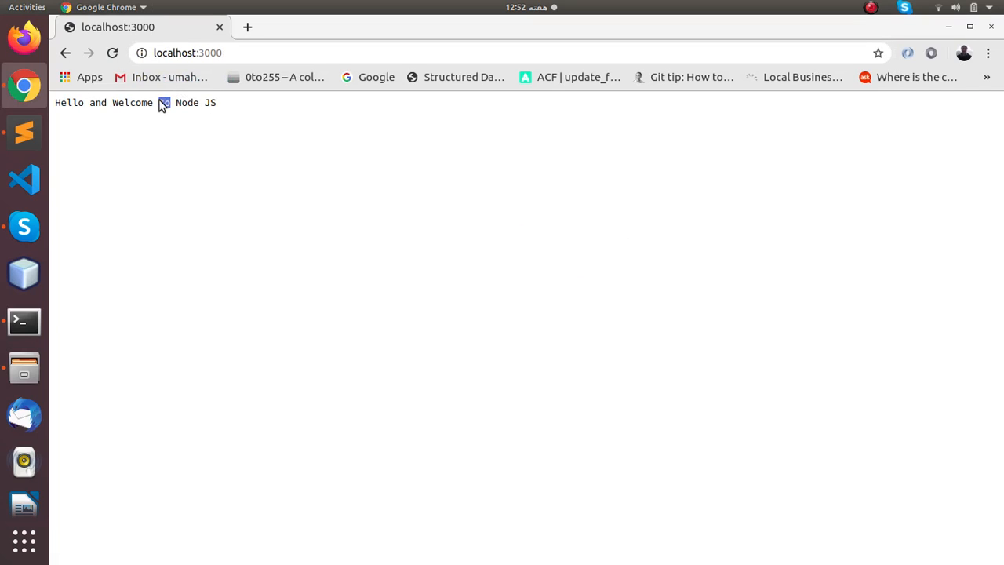
Return to Terminal and select the two listening-on-port-3000 log lines
click(23, 321)
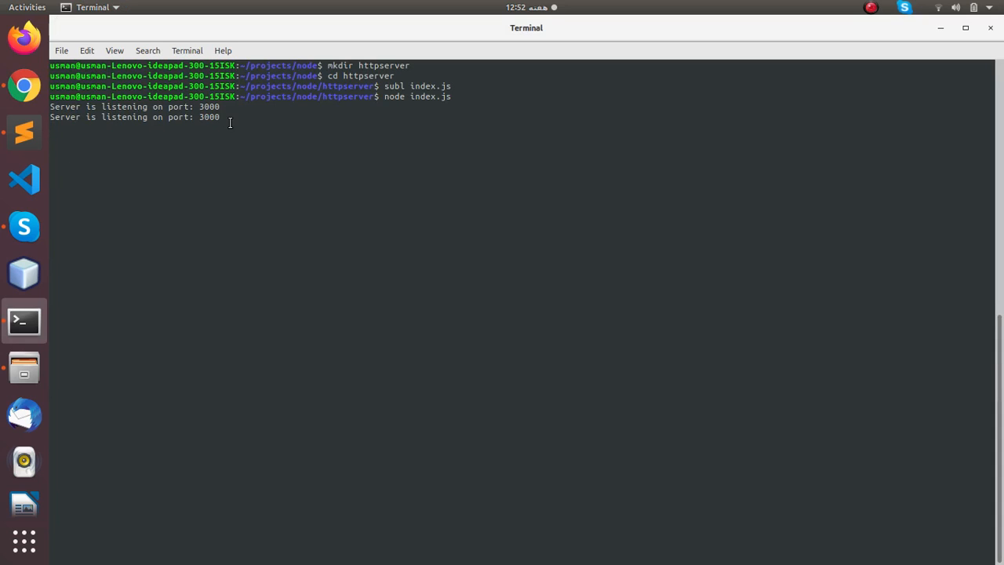
drag(51, 106, 233, 116)
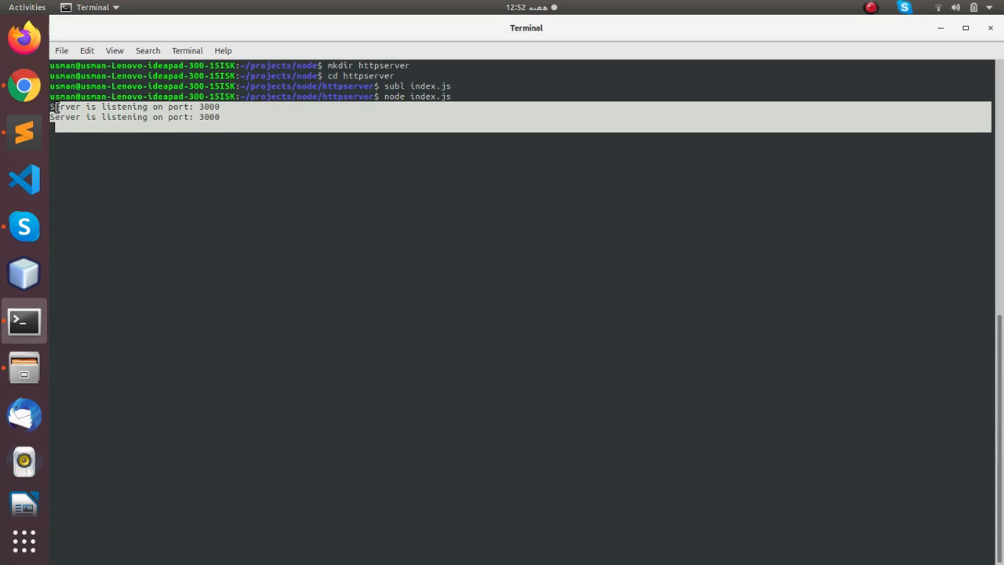